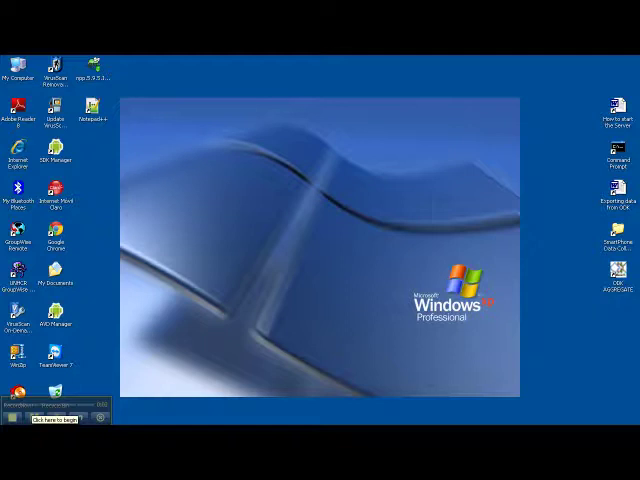
Launch the ODK Aggregate site from the desktop shortcut and log in to reach the Form Manager list
double_click(608, 270)
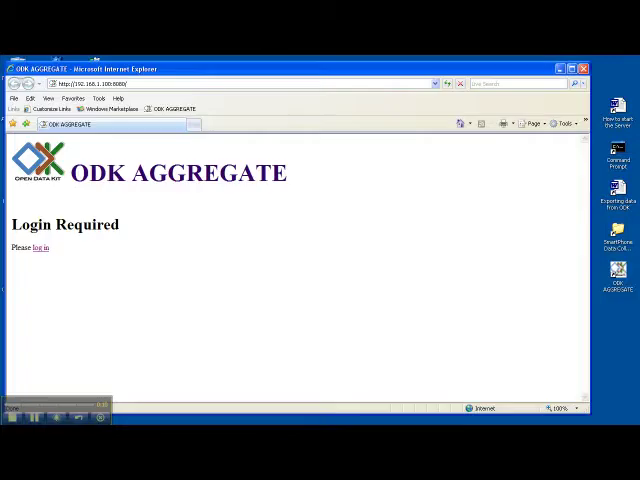
left_click(40, 248)
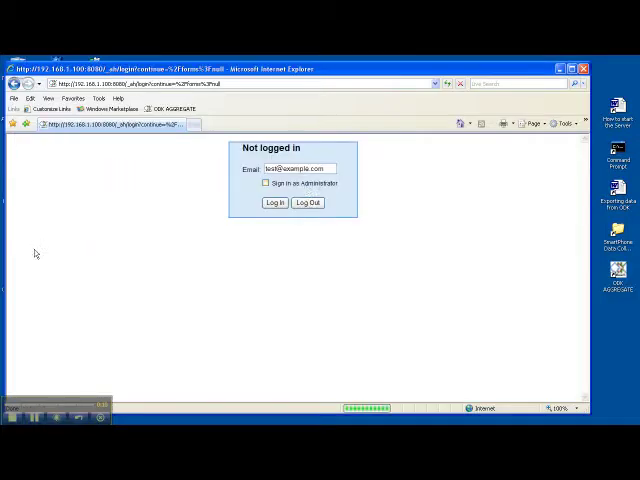
left_click(264, 184)
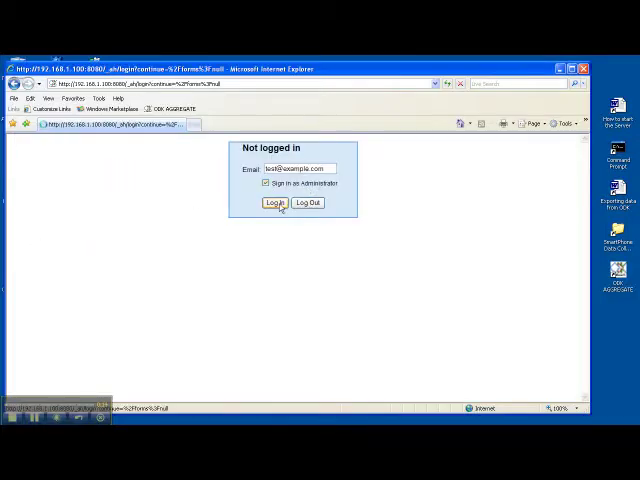
left_click(274, 202)
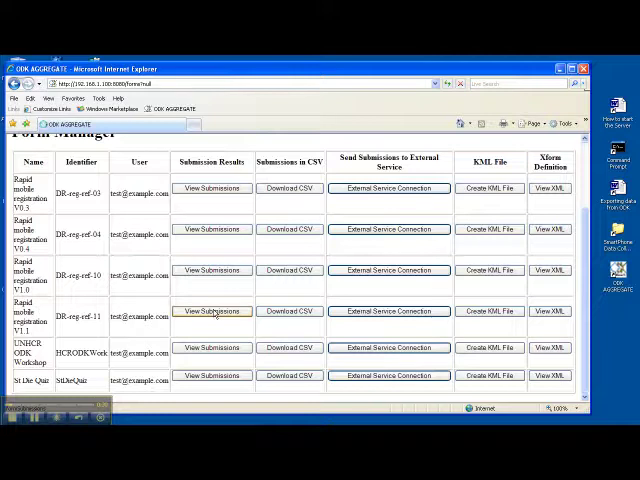
left_click(212, 312)
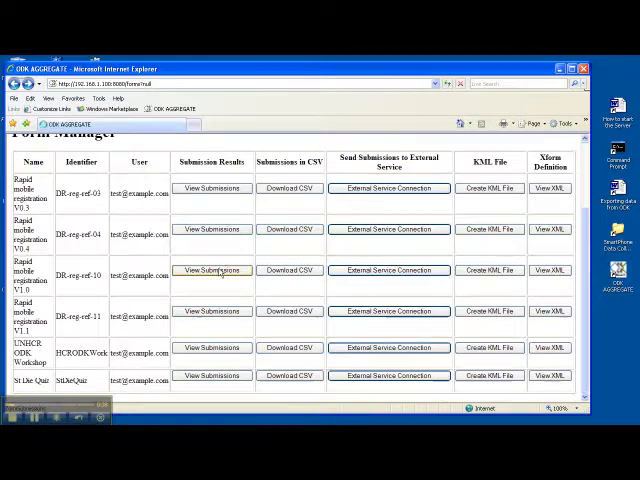
left_click(212, 272)
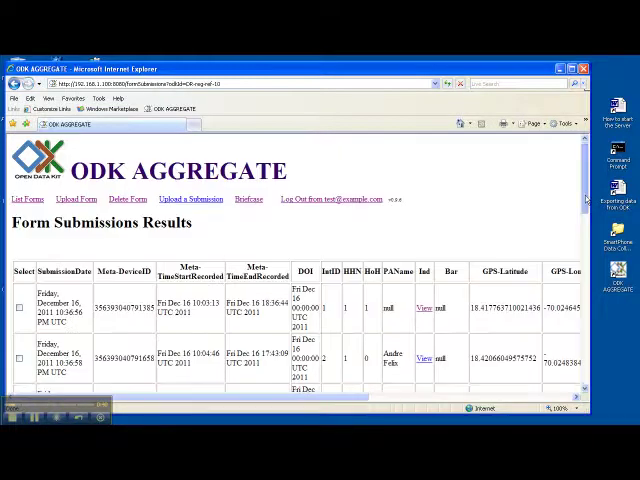
scroll("down", 3)
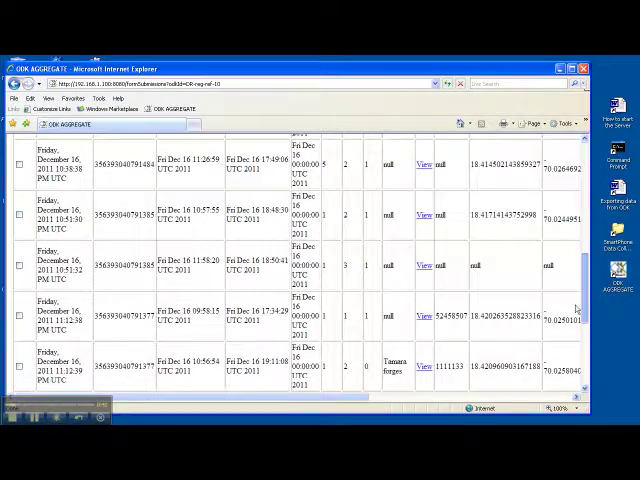
scroll("up", 3)
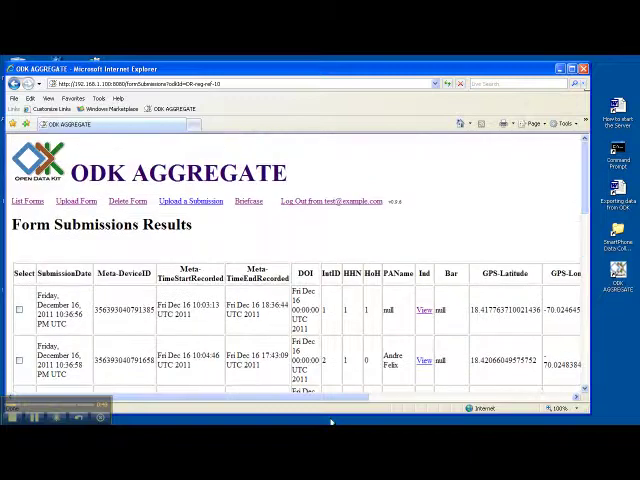
scroll("right", 3)
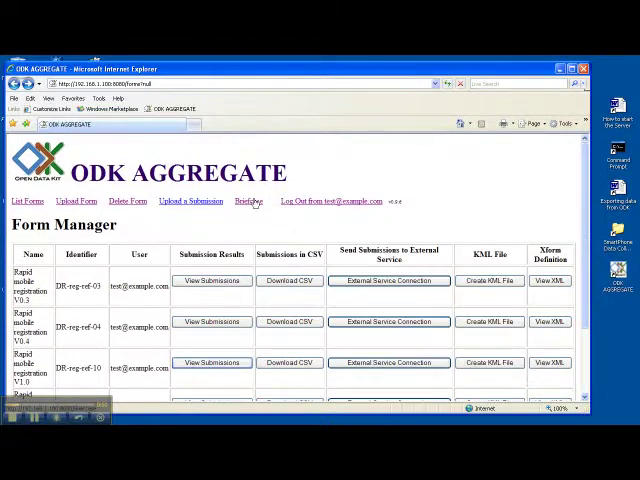
Go to the ODK Briefcase download page and launch the Briefcase applet
left_click(248, 200)
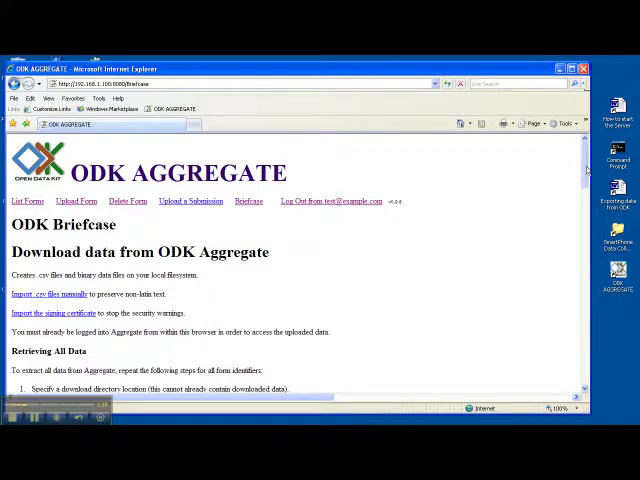
scroll("down", 3)
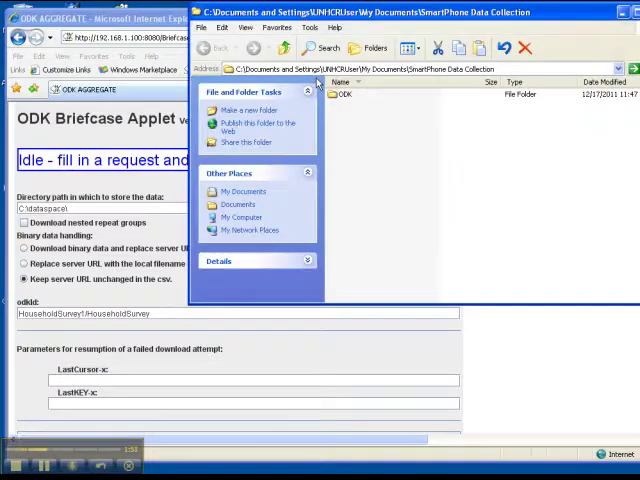
Navigate into the ODK Data Export folder and copy its path from the address bar
double_click(344, 92)
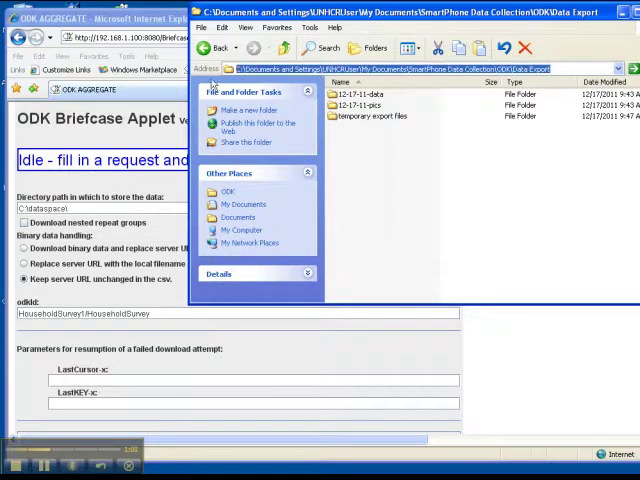
right_click(280, 68)
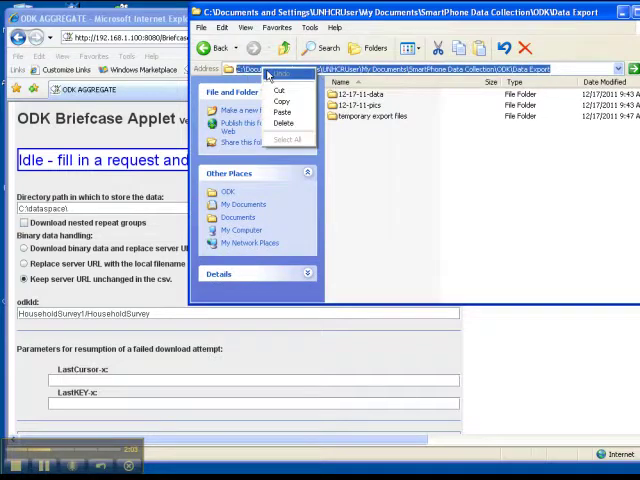
mouse_move(284, 100)
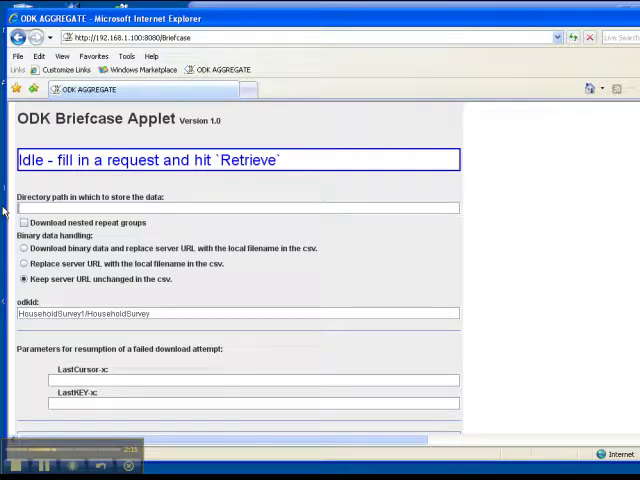
Point Briefcase at the Data Export folder path, with nested repeat groups and local binary data downloads enabled
type("C:\\Documents and Settings\\UNHCRUser\\My Documents\\SmartPhone Data Collection\\ODK\\Data Export")
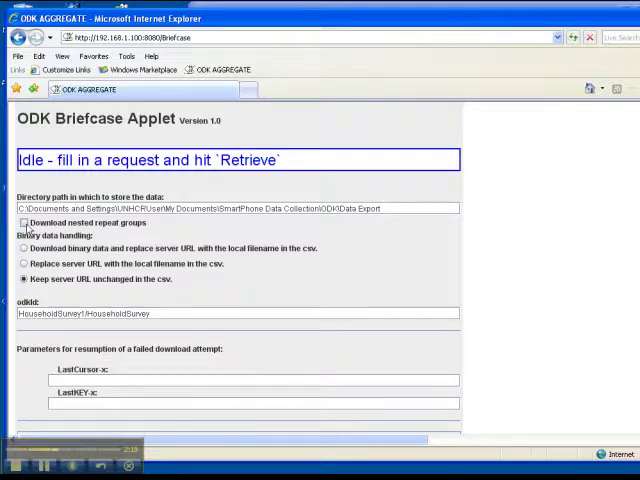
left_click(20, 222)
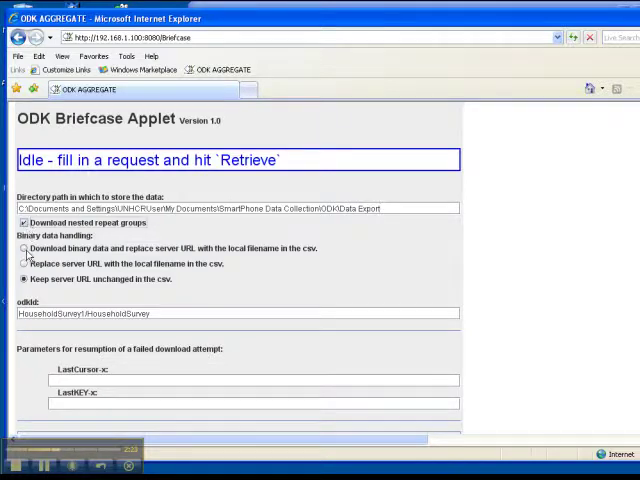
left_click(24, 248)
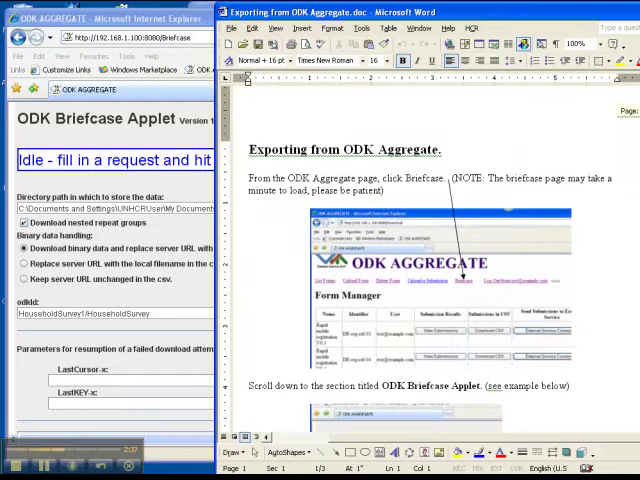
Locate and select the form ID DR-reg-ref-10 in the Word export instructions
scroll("down", 3)
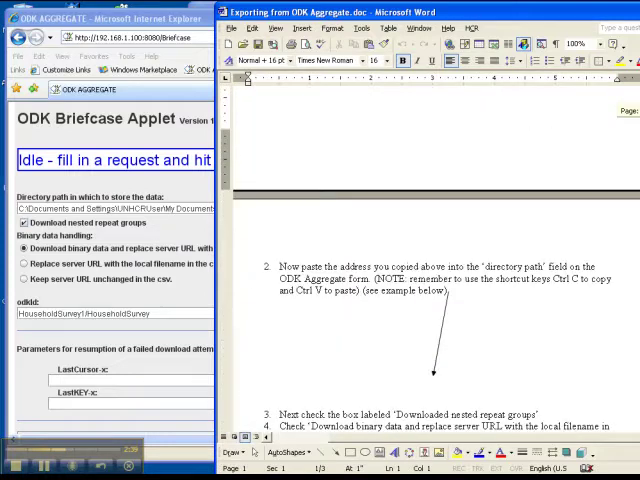
scroll("down", 3)
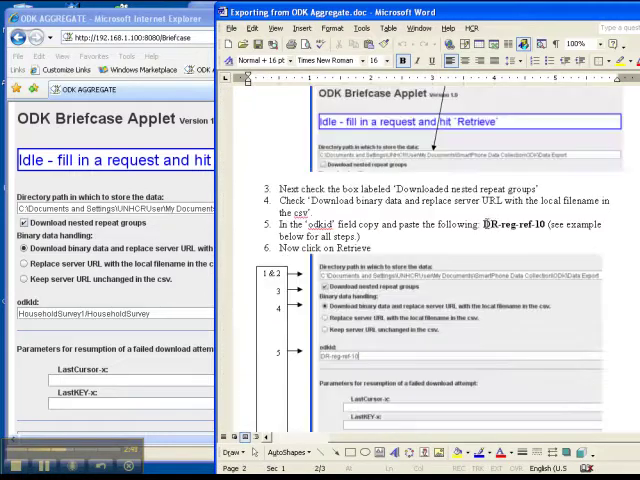
double_click(504, 224)
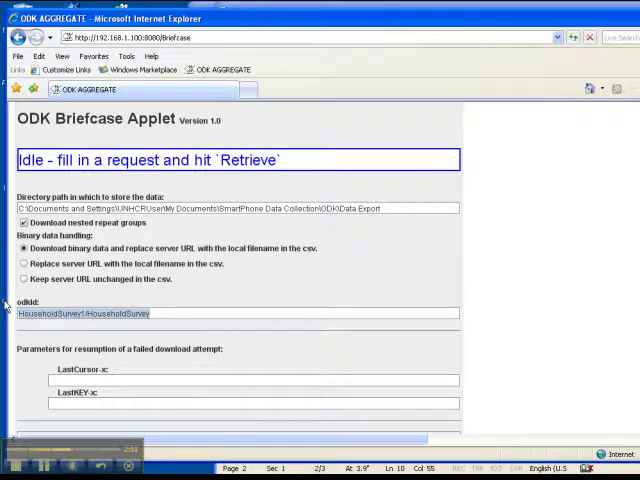
Enter formId DR-reg-ref-10 and retrieve its data into the Data Export folder with Outcome = SUCCESS
type("DR-reg-ref-10")
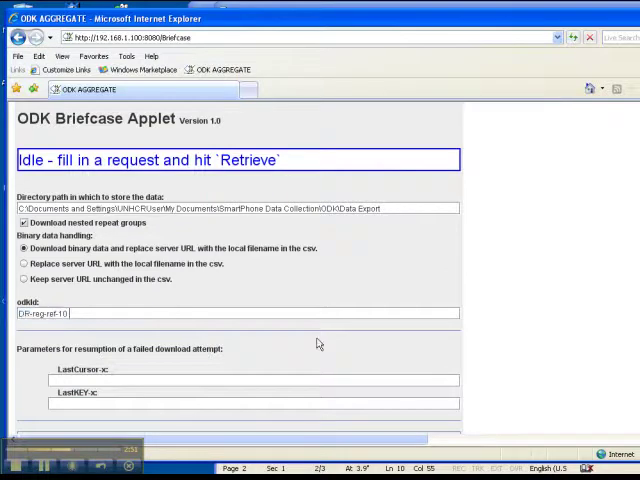
scroll("down", 3)
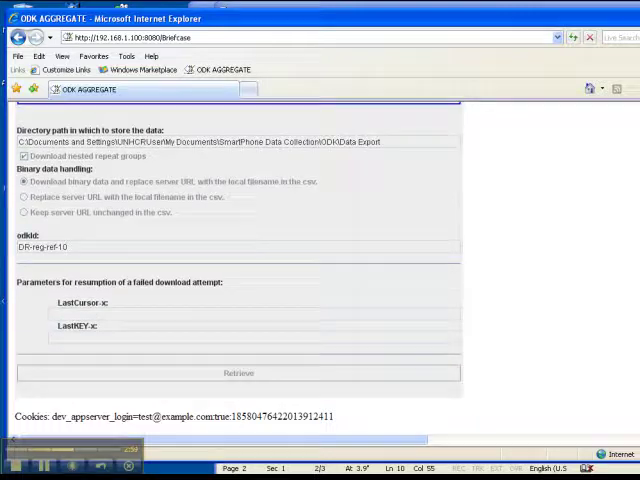
left_click(238, 372)
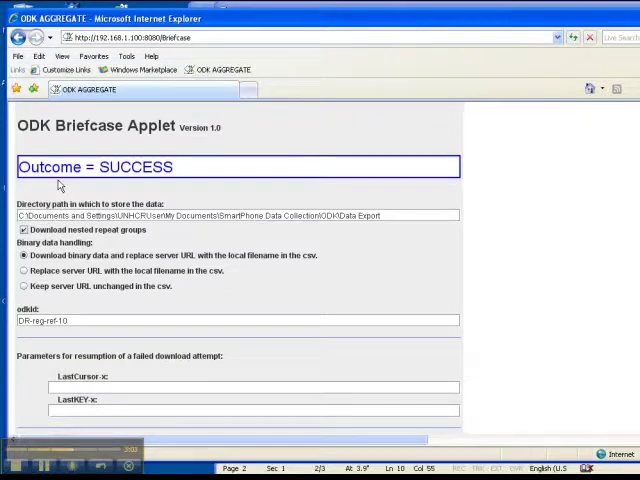
mouse_move(632, 82)
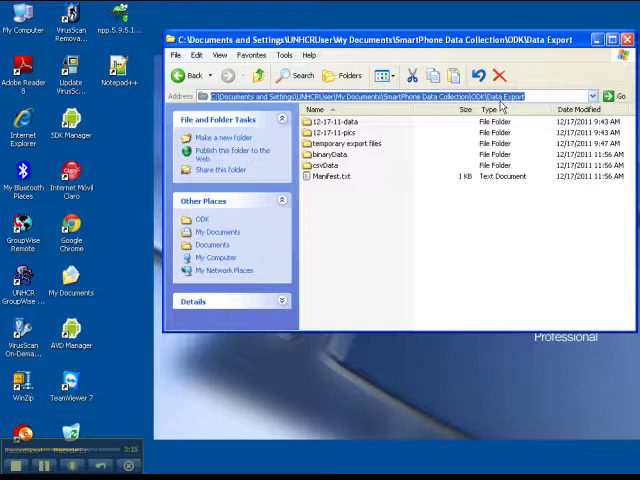
mouse_move(502, 104)
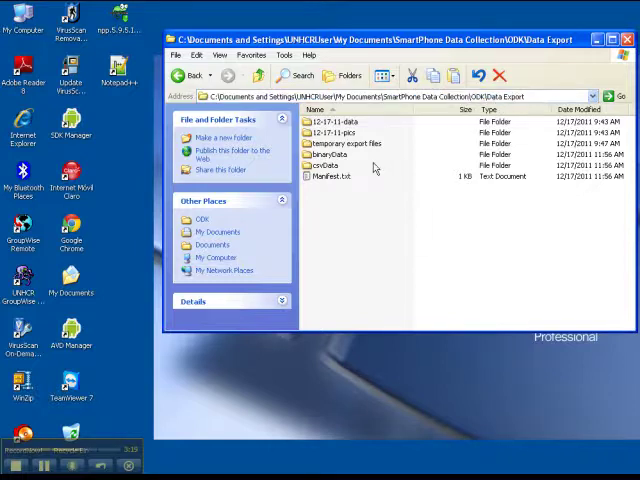
Delete Manifest.txt from the Data Export folder, leaving csvData beside binaryData
left_click(348, 144)
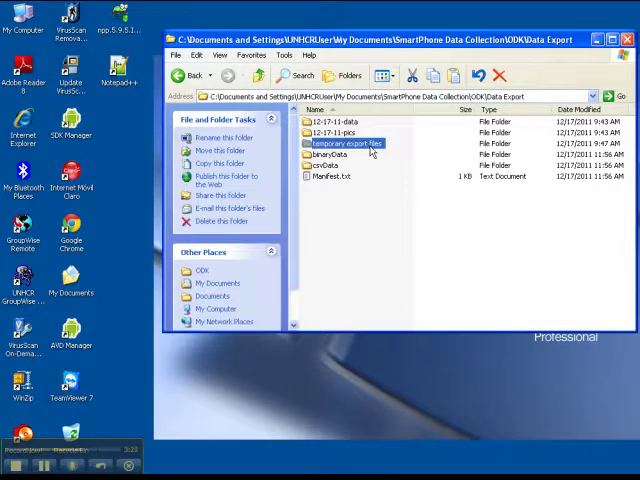
mouse_move(348, 144)
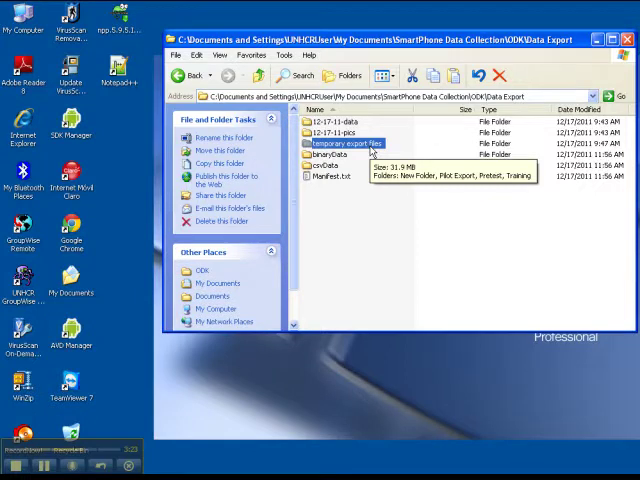
left_click(330, 156)
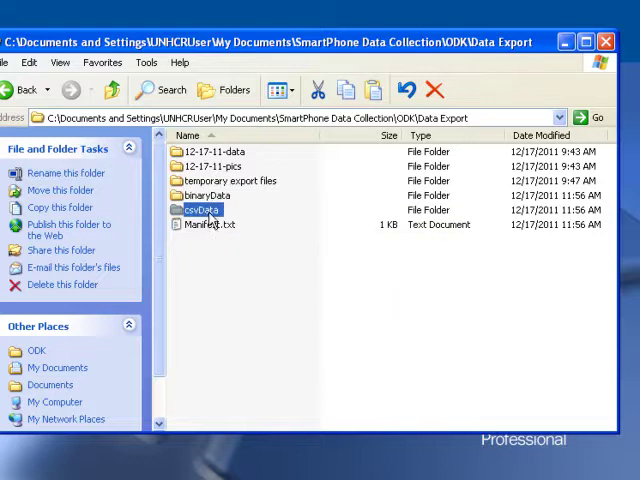
left_click(212, 224)
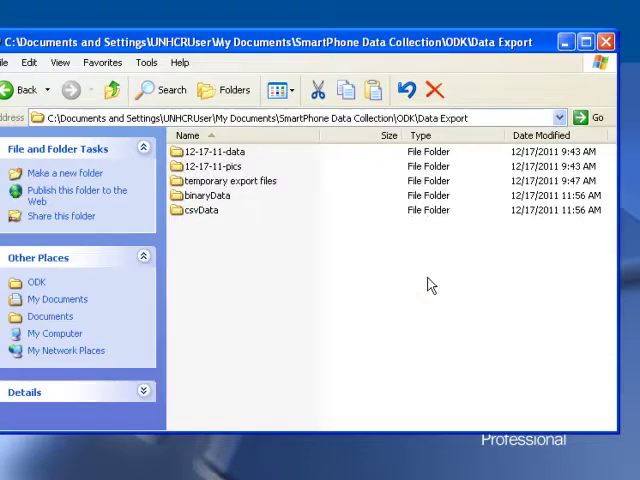
mouse_move(200, 210)
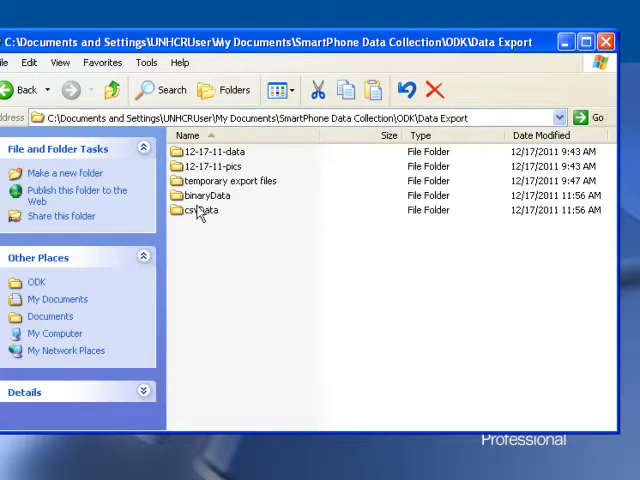
mouse_move(200, 210)
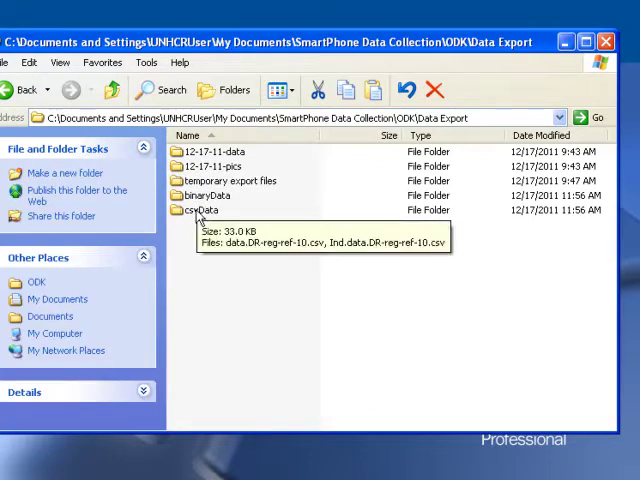
Rename the csvData folder to 12-18-11-data
right_click(204, 210)
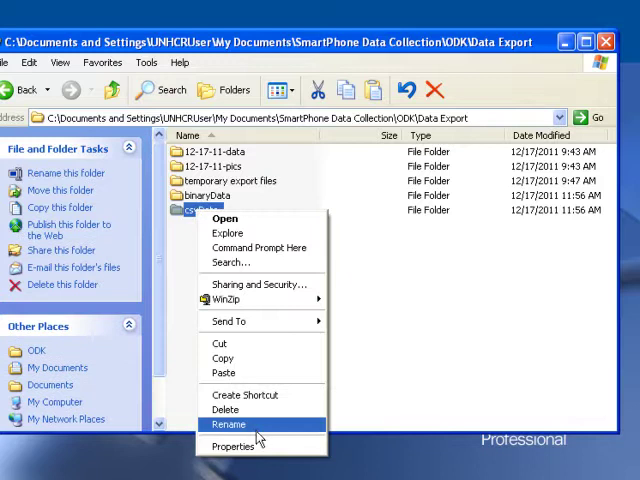
left_click(228, 424)
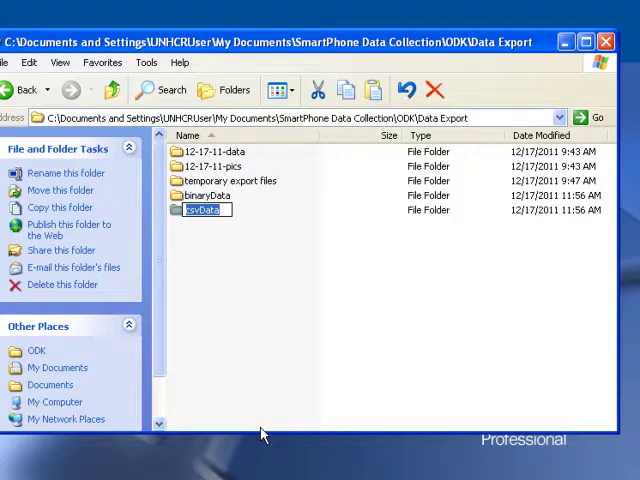
type("1")
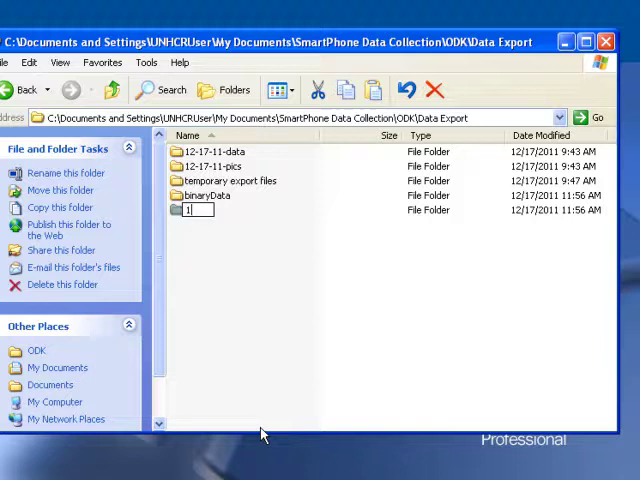
type("2-18-11-data")
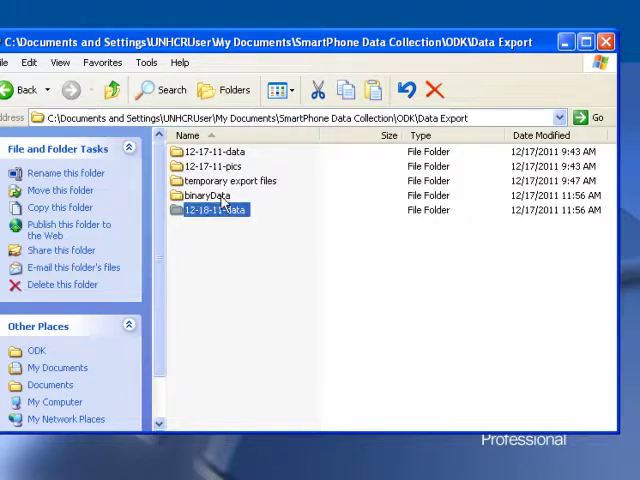
Rename the binaryData folder to 12-18-11-pics
right_click(208, 196)
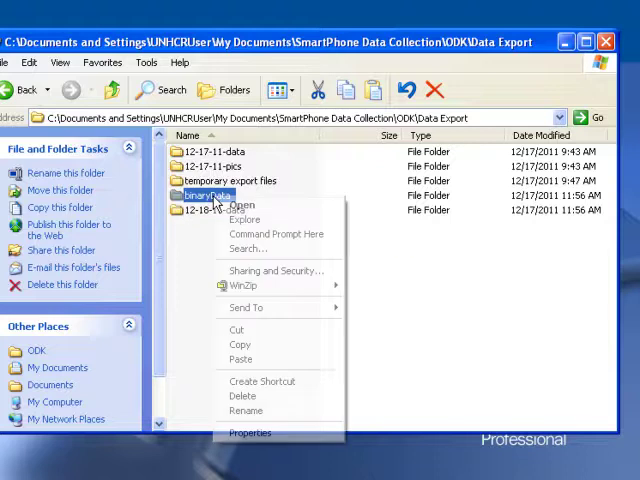
mouse_move(244, 412)
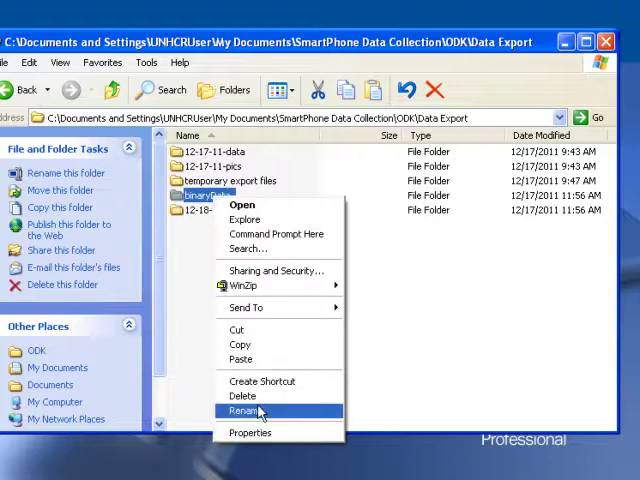
left_click(248, 412)
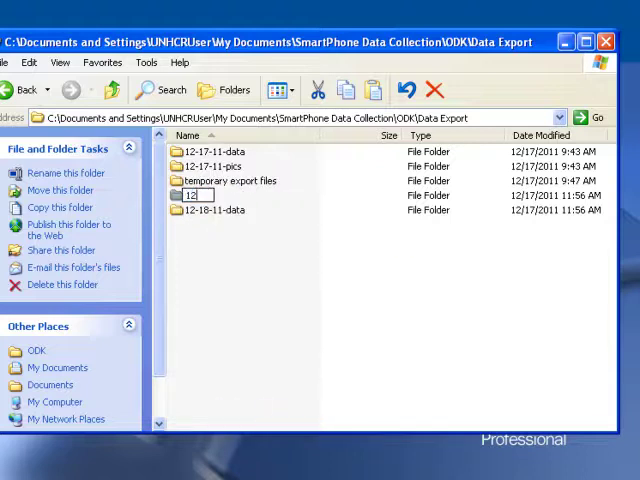
type("-18-11")
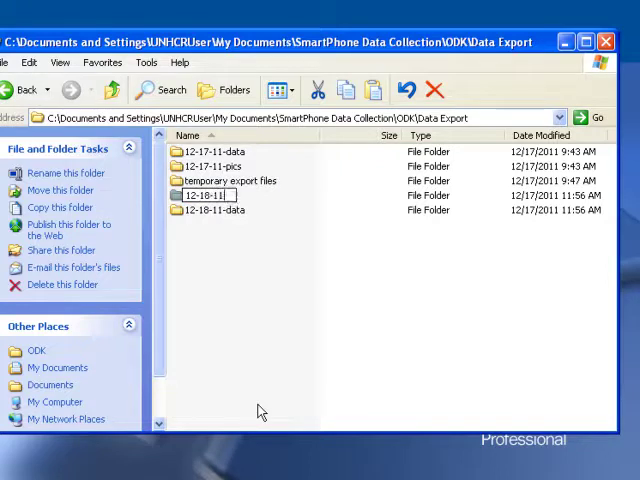
type("-pics")
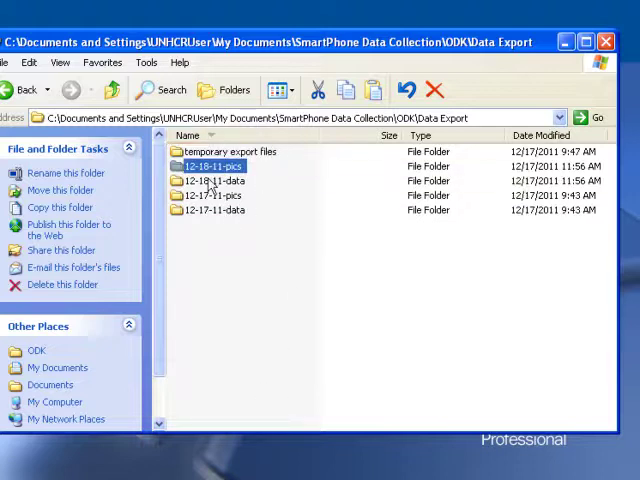
Check the DR-reg-ref-10 CSV files in 12-18-11-data, then view the JPEG photos in 12-18-11-pics
left_click(212, 180)
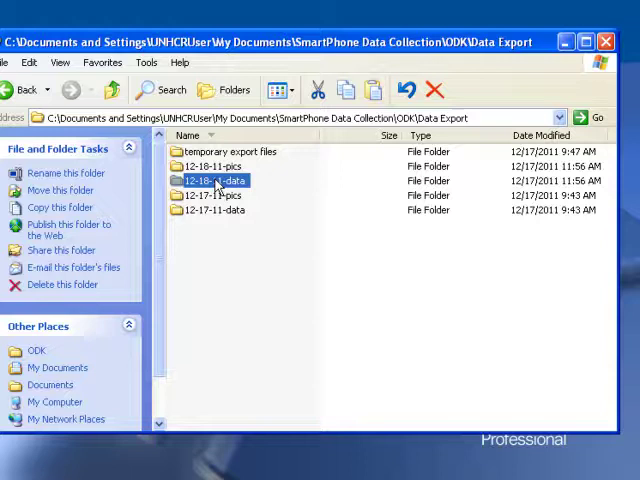
double_click(212, 180)
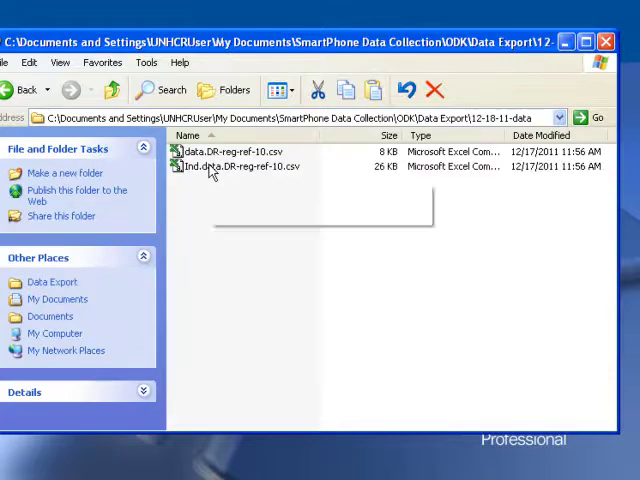
mouse_move(240, 166)
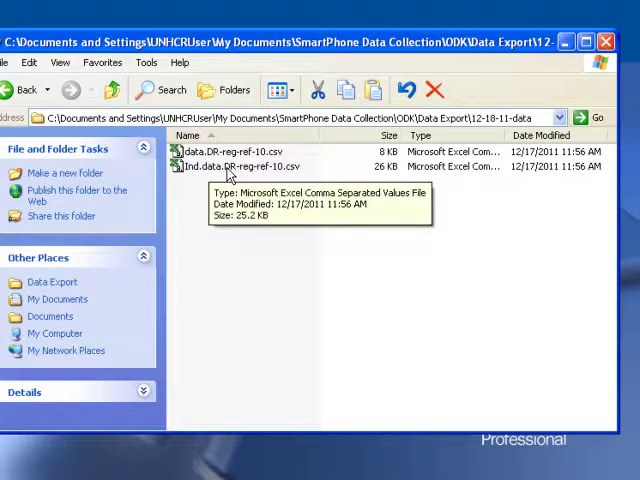
mouse_move(220, 166)
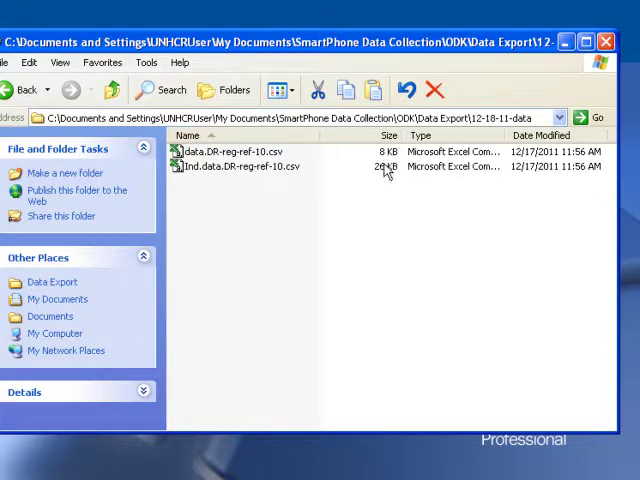
mouse_move(250, 166)
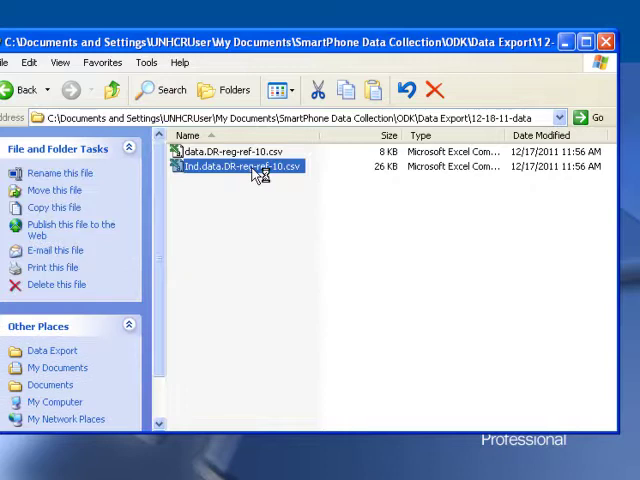
double_click(244, 166)
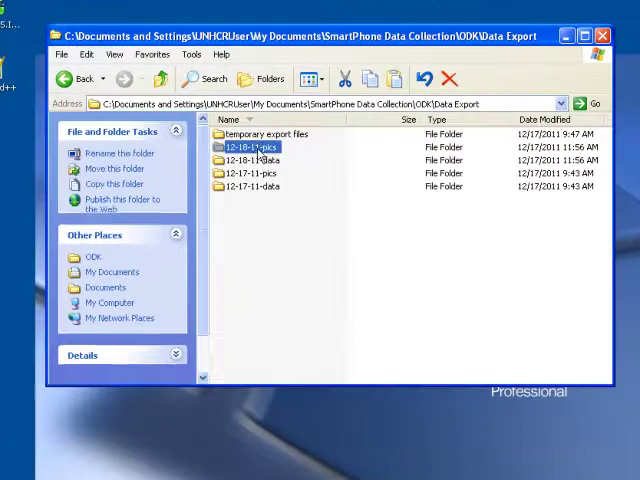
double_click(250, 148)
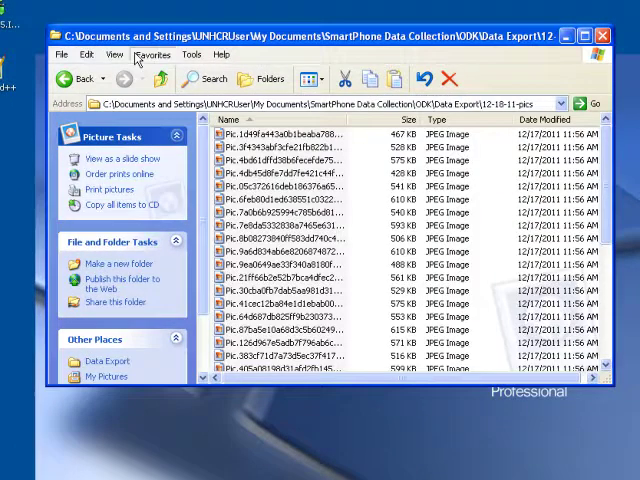